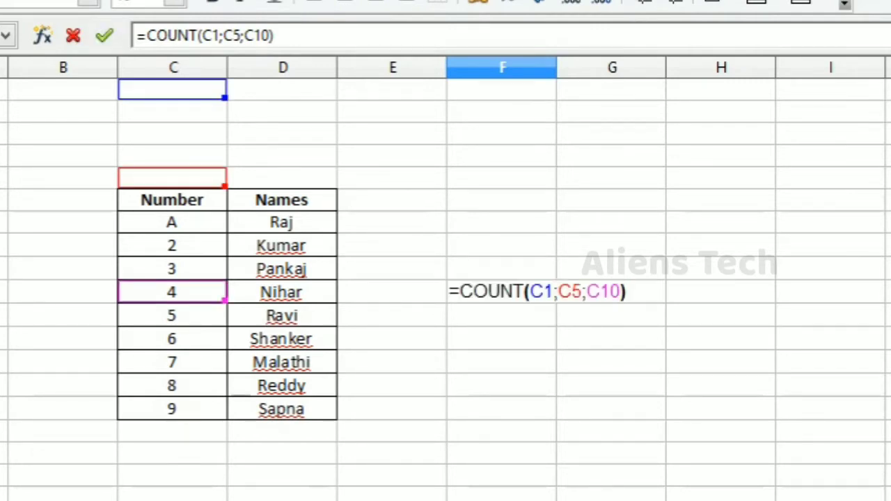
Step: Enter =COUNT(C1;C5;C10) in F10 to count the separate cells, returning 1
left_click(624, 290)
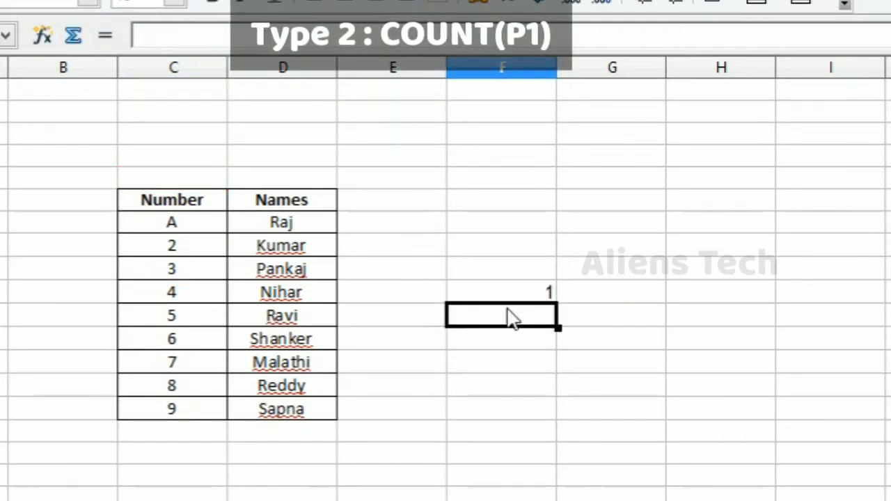
Step: Enter =COUNT(C1:C10) in F11 to count the numeric range, returning 3
type("=COU")
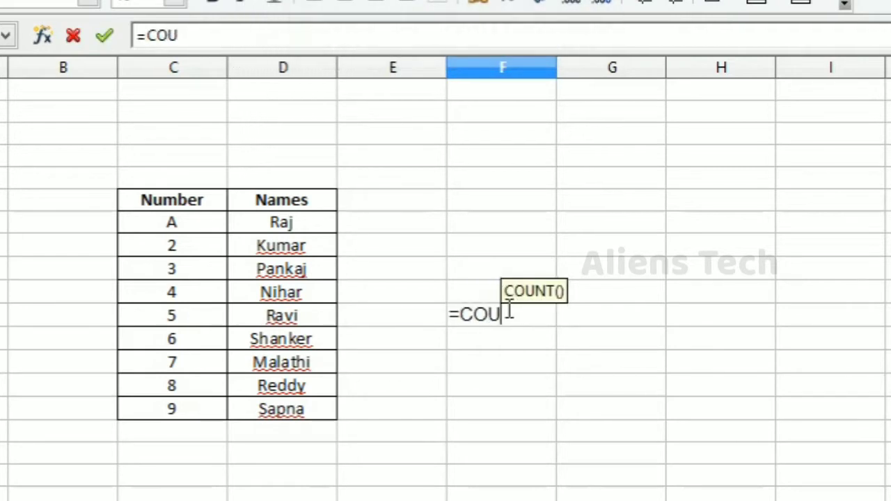
type("NT(")
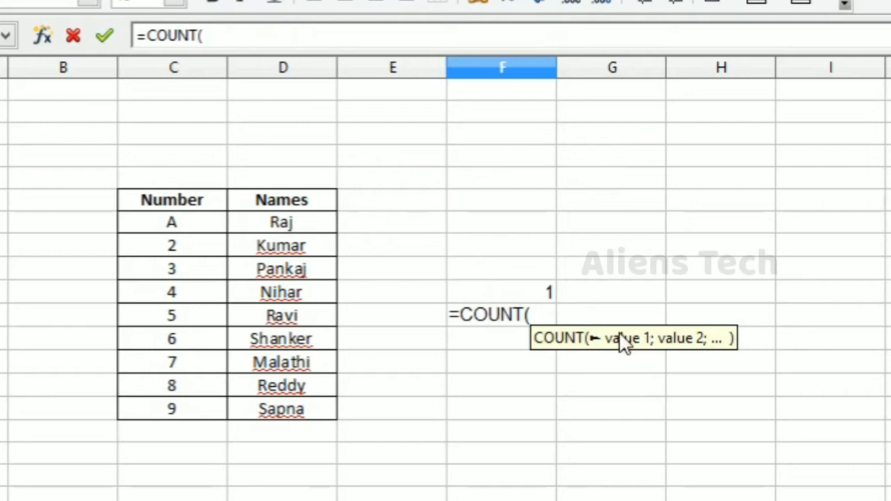
mouse_move(536, 352)
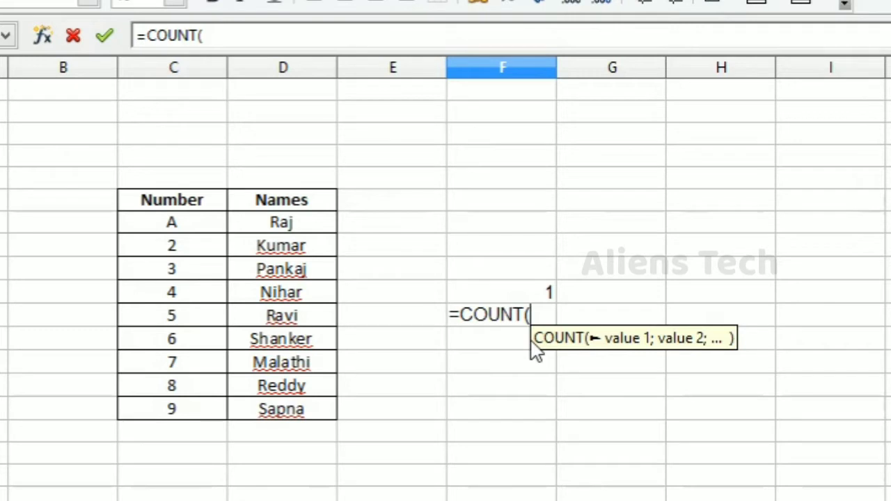
type("C")
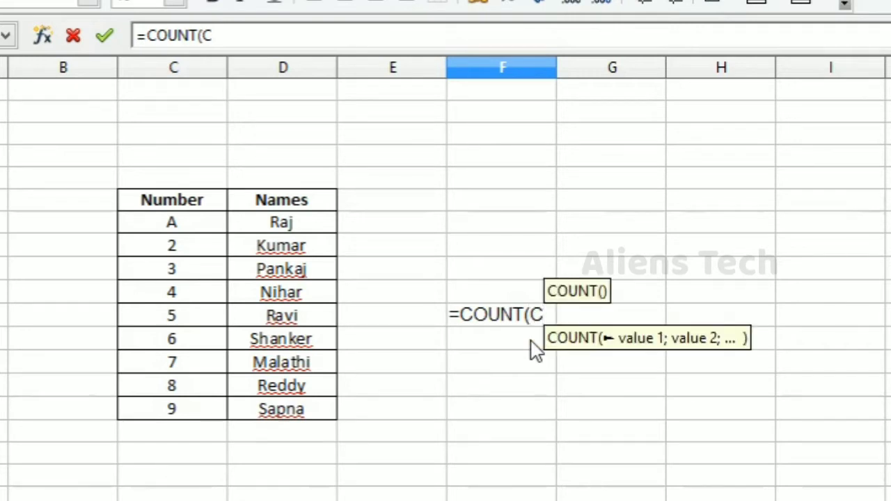
type("1:")
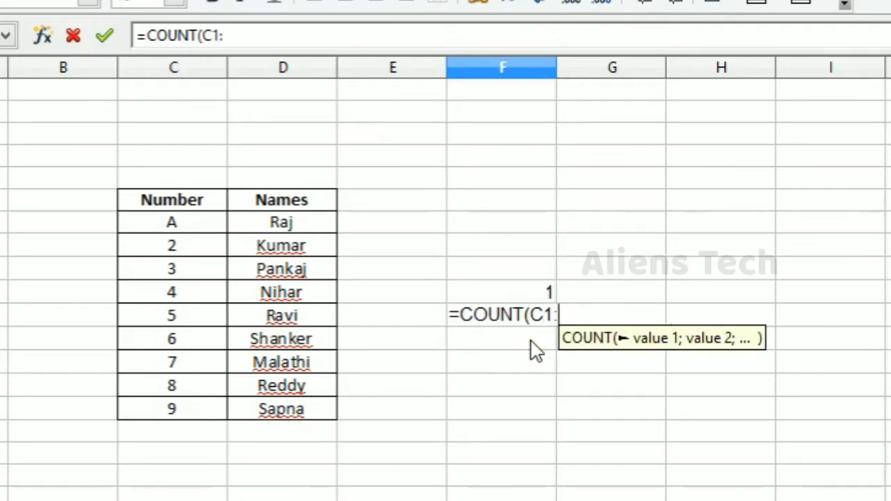
type("C10")
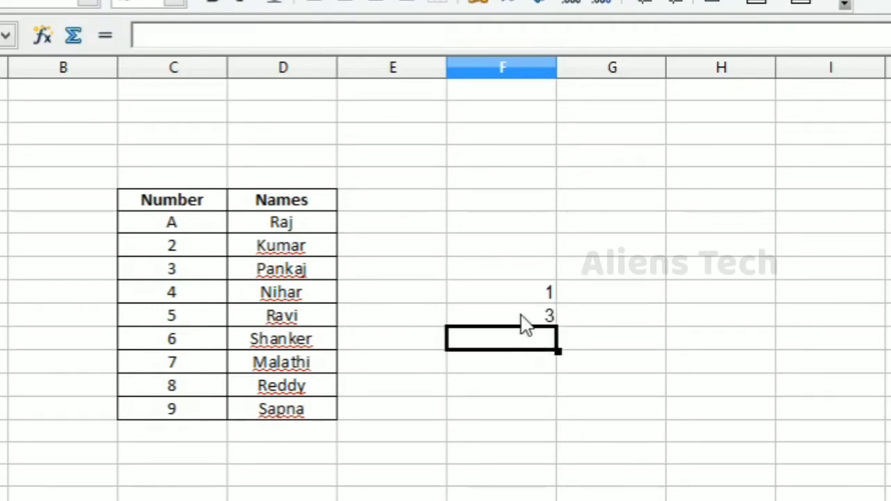
type("=COUNT(C1:C10)")
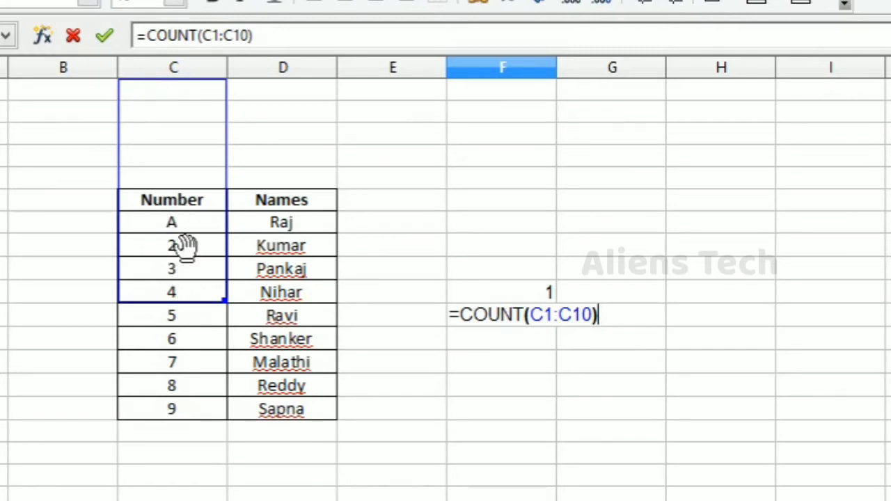
mouse_move(685, 367)
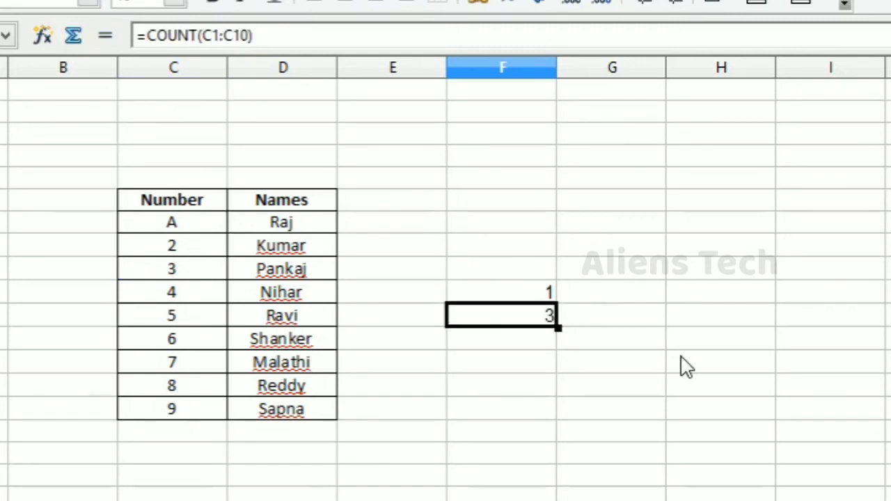
mouse_move(540, 323)
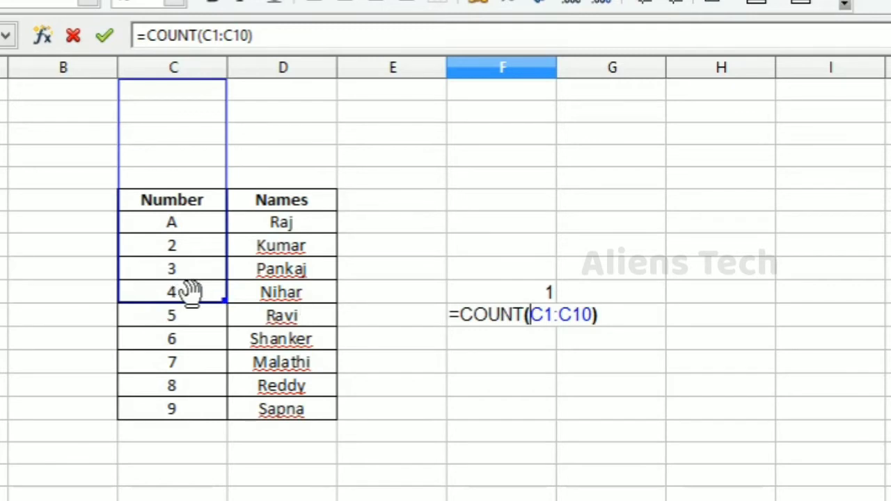
mouse_move(192, 257)
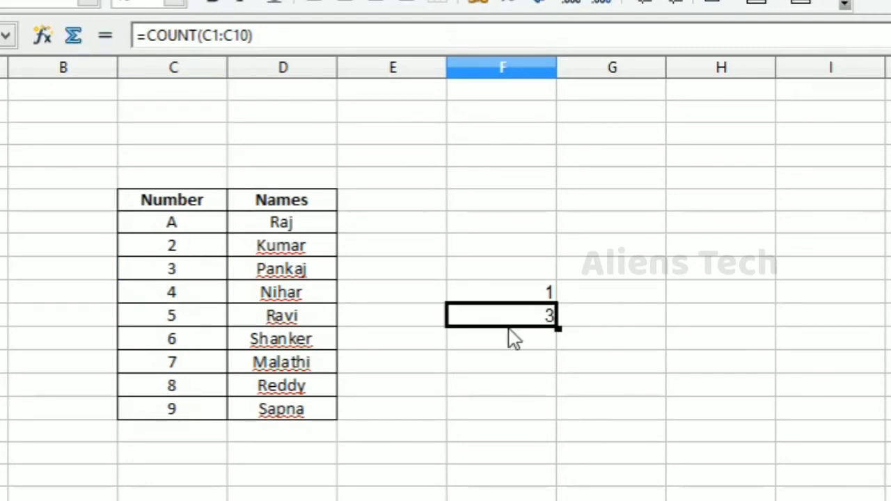
left_click(172, 245)
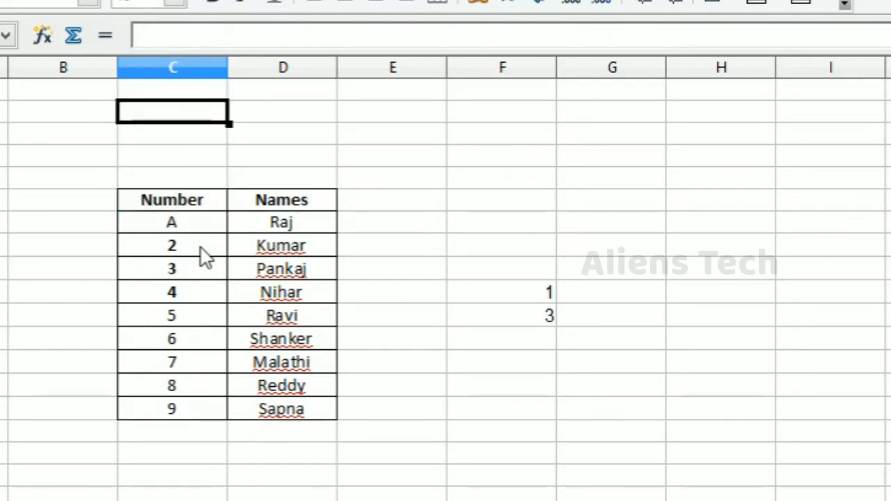
Step: Label results 1 and 3 with COUNT(C1;C5;C10) and COUNT(C1:C10), then select F12 and C1
left_click(172, 245)
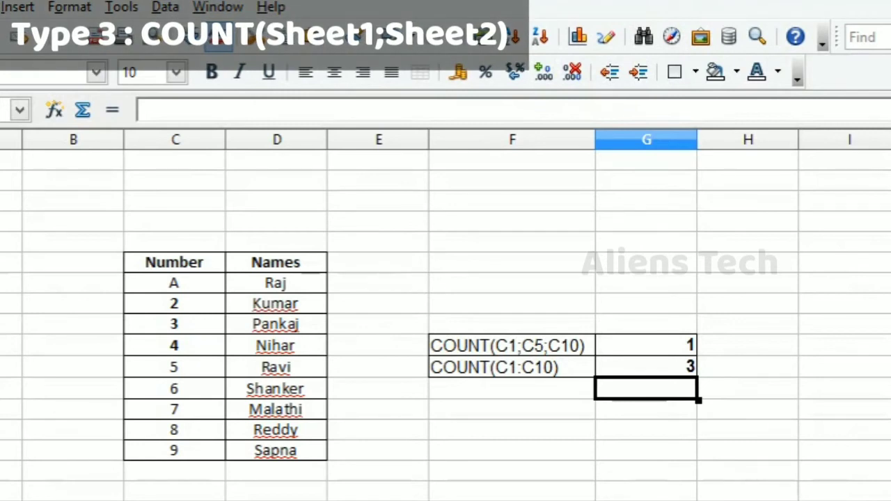
left_click(511, 389)
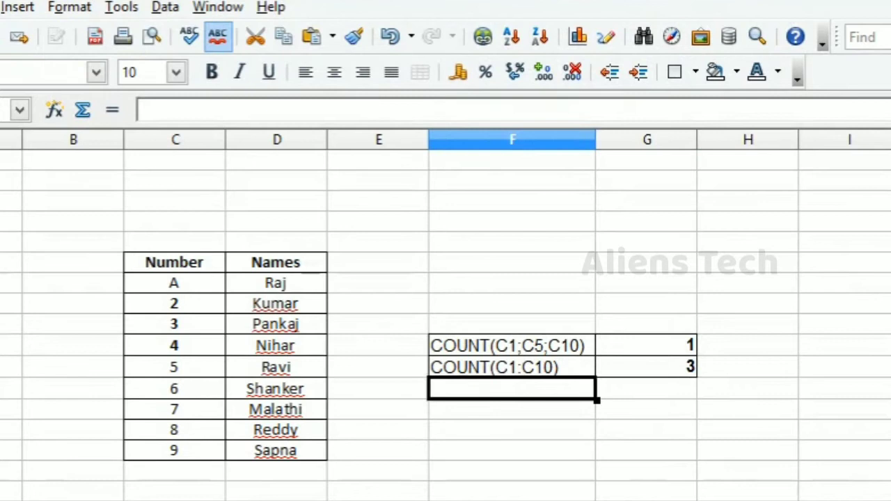
left_click(174, 429)
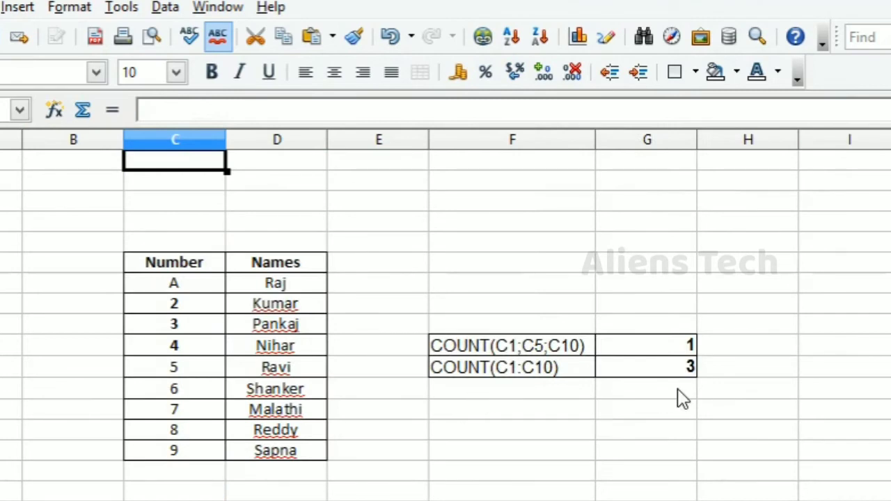
Step: Type =COUNT(C1:C10; in G12 and add Sheet2's C1:C17 range as the second argument
type("=C")
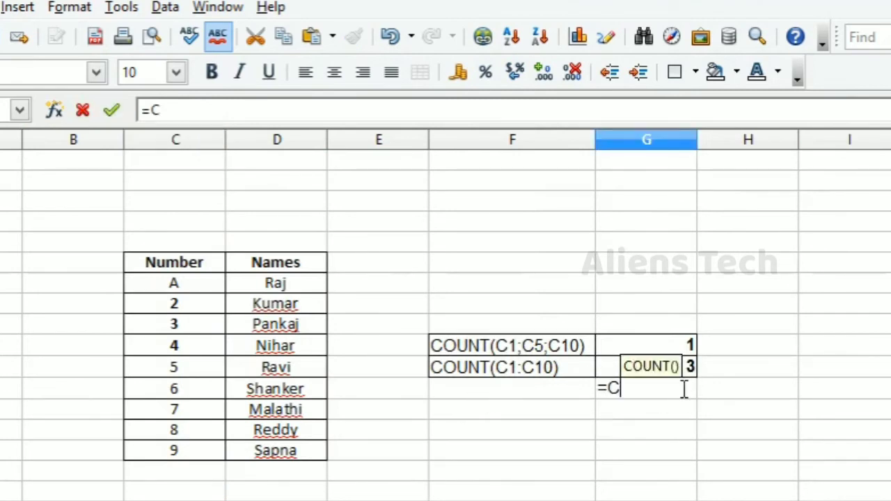
type("OUNT")
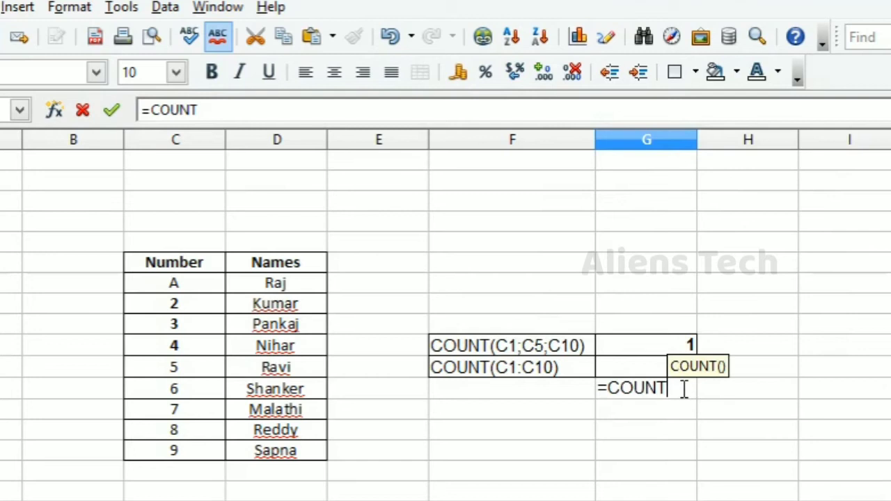
type("(C")
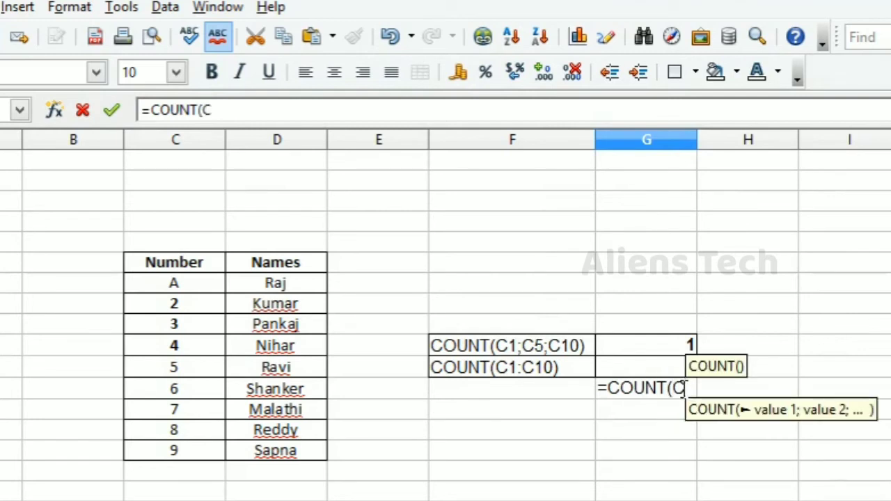
type("1:")
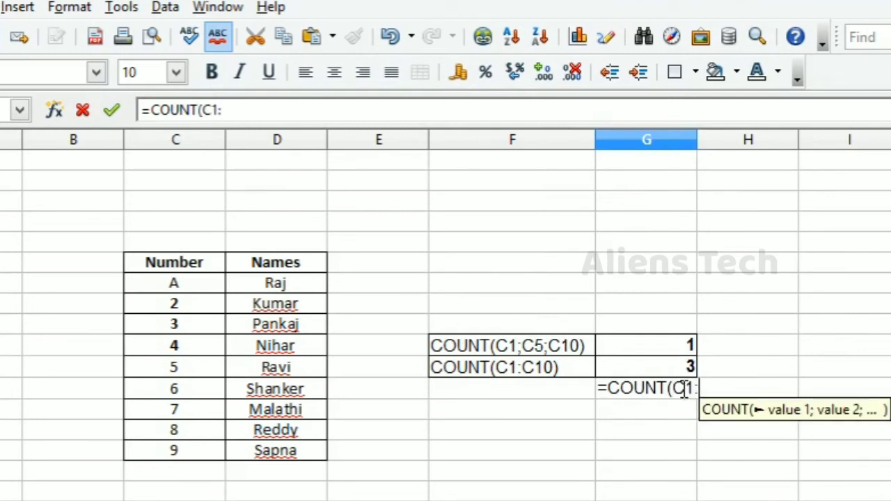
type("C10")
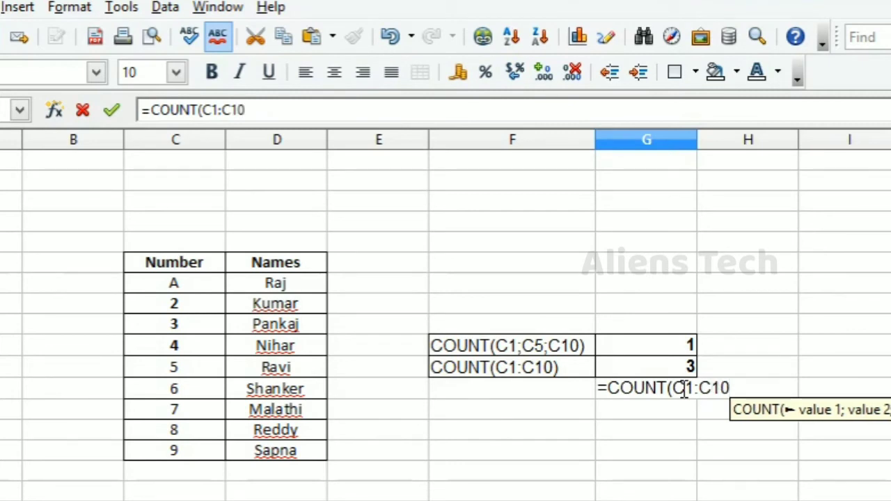
type(";Sheet2.C1:C7")
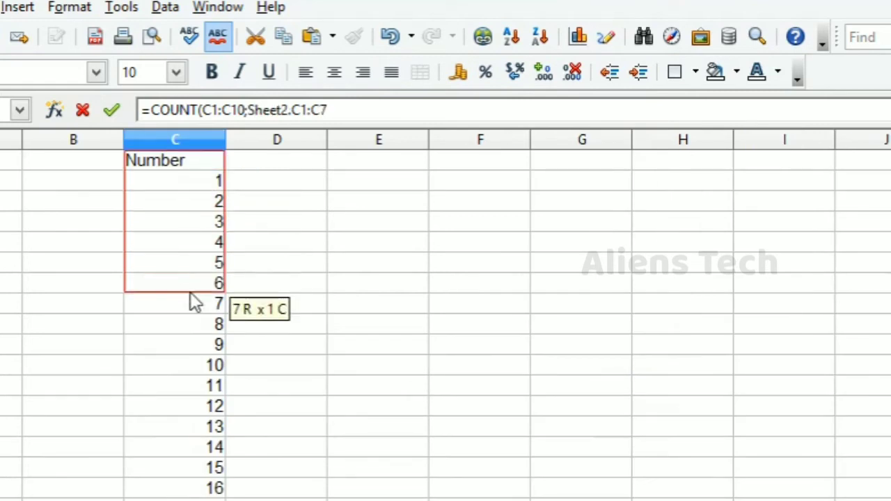
left_click_drag(195, 303, 209, 491)
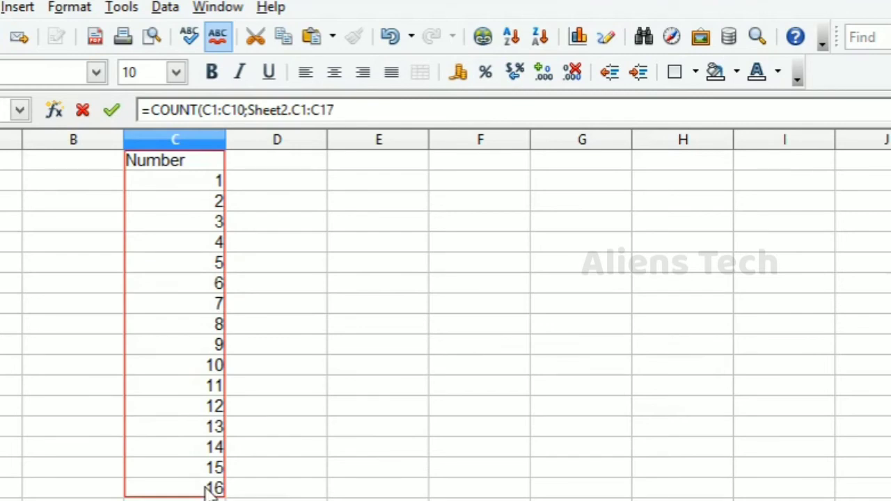
mouse_move(399, 110)
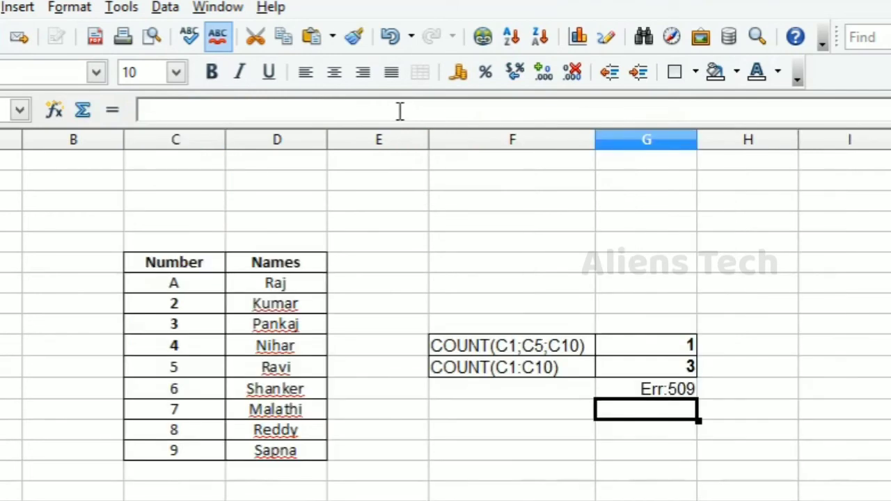
Step: Enter =COUNT(C1:C10;Sheet2.C1:C17) in G12, returning 19, then reopen it for editing
type("=COUNT(C1:C10;Sheet2.C1:C17)")
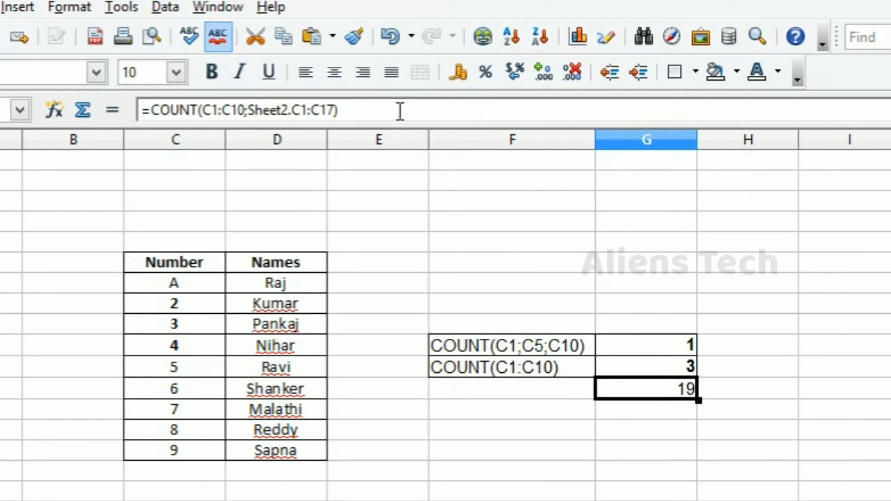
left_click(512, 389)
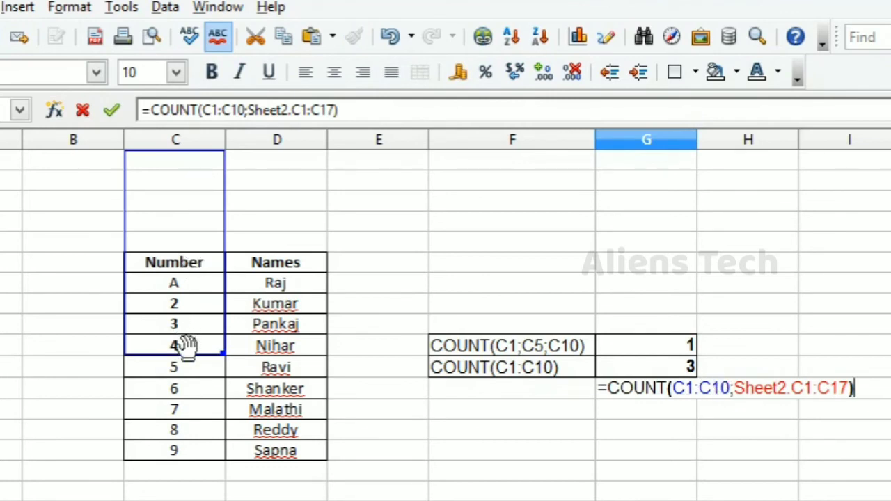
mouse_move(199, 337)
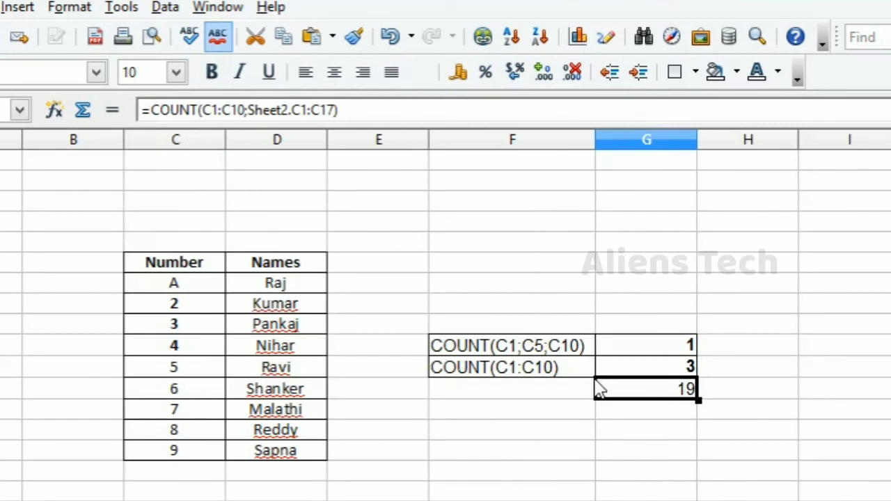
left_click(512, 389)
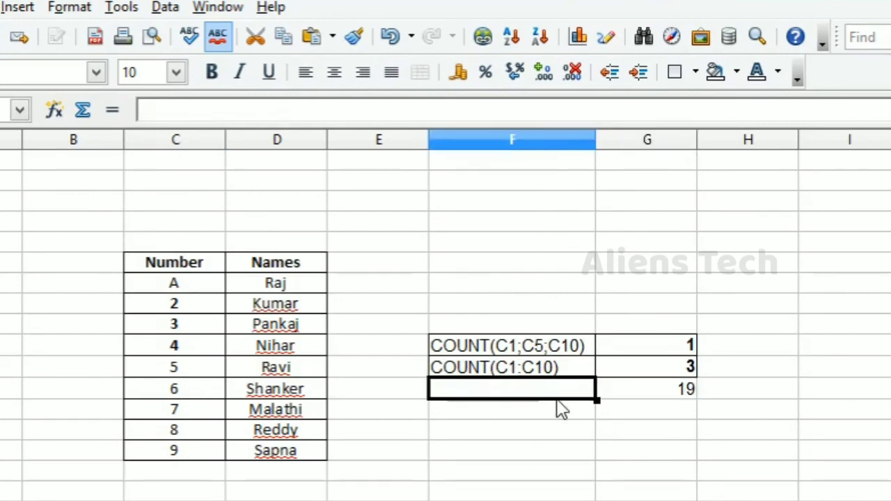
type("=COUNT(C1:C10;Sheet2.C1:C17)")
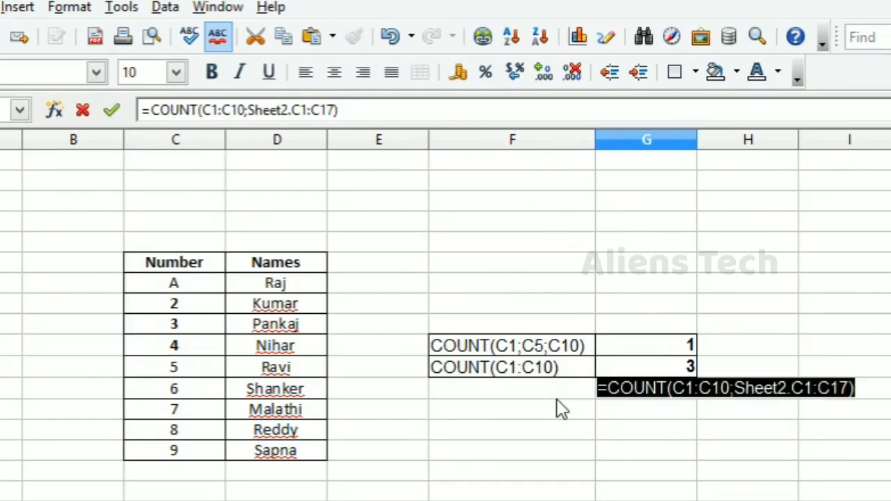